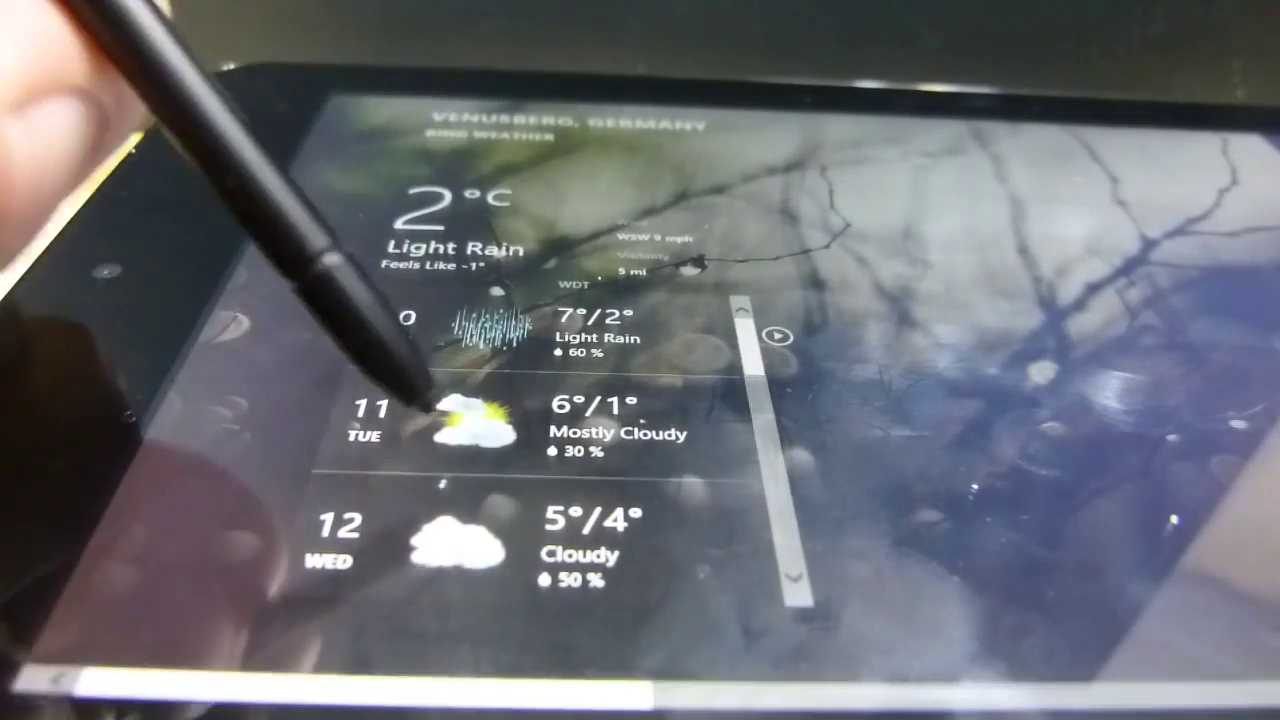
scroll("down", 3)
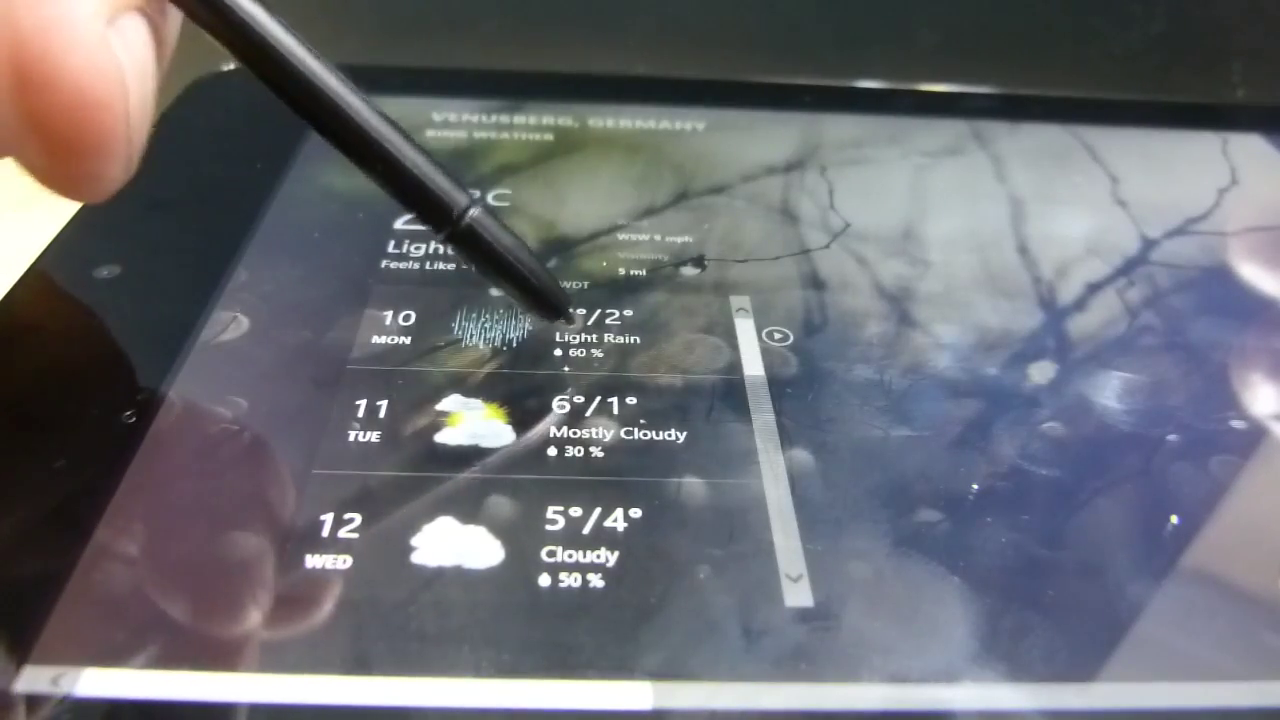
scroll("down", 3)
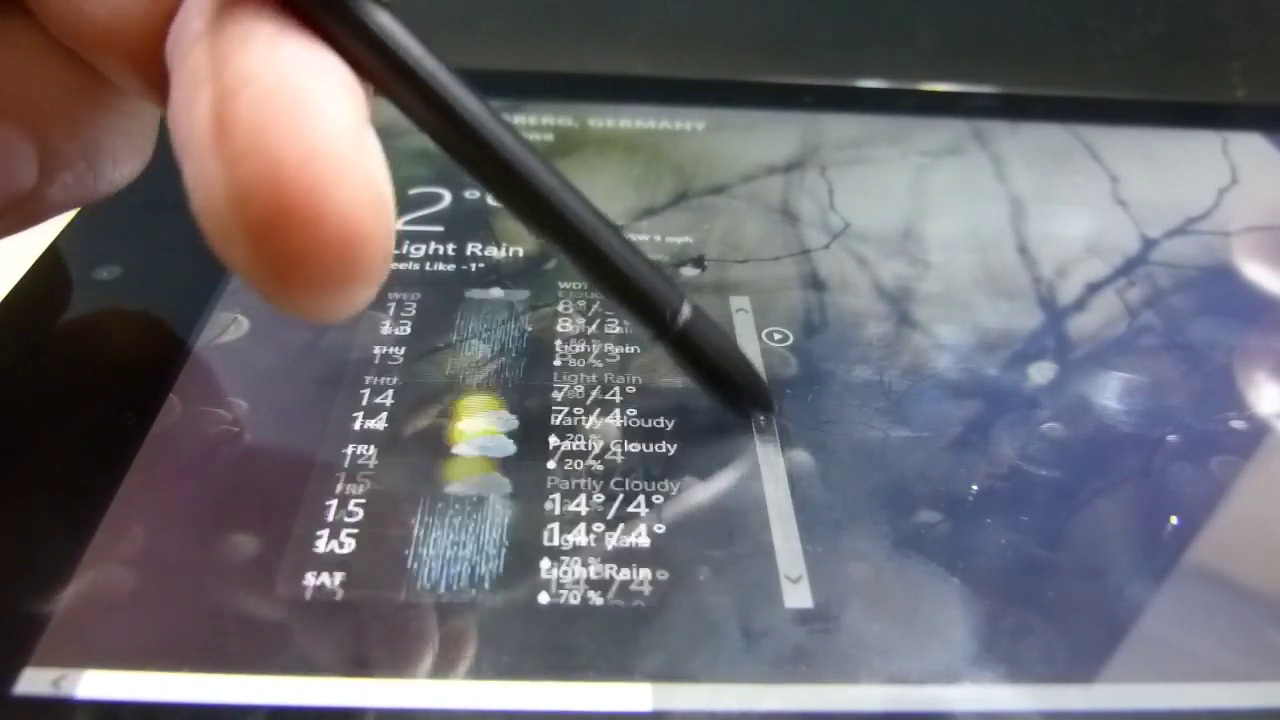